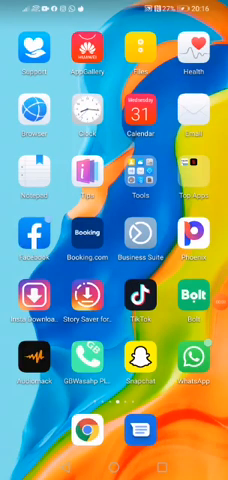
Launch the myNolly app from the home screen so its movie catalog appears.
scroll(left, 3)
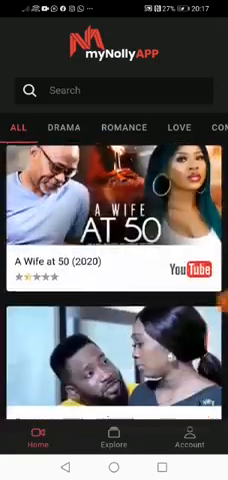
Scroll the ALL movie list past A Wife at 50 to reach Expensive Husband (2020).
scroll(down, 3)
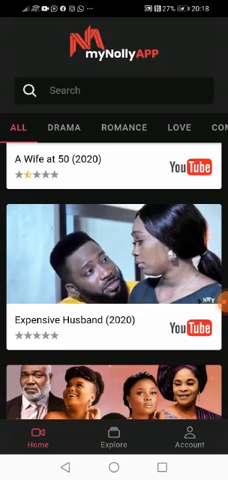
Continue down the catalog until Coming from Insanity (2020) is in view.
click(114, 280)
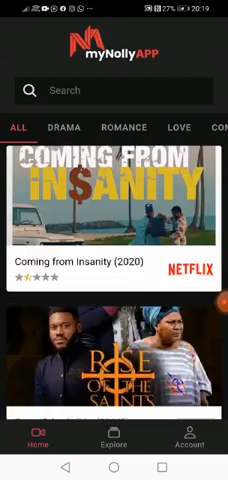
Scroll to Three Thieves (2021) and open its Movie Details page.
scroll(down, 3)
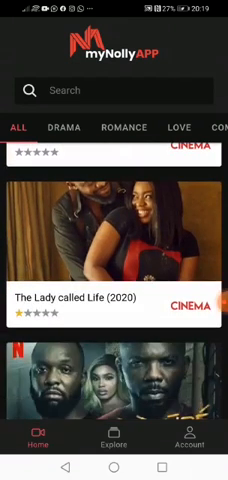
scroll(up, 3)
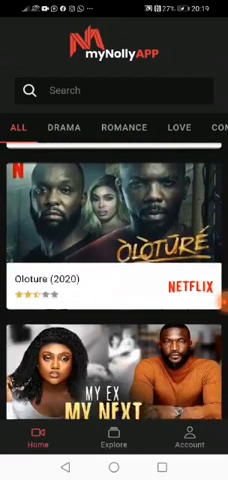
scroll(down, 3)
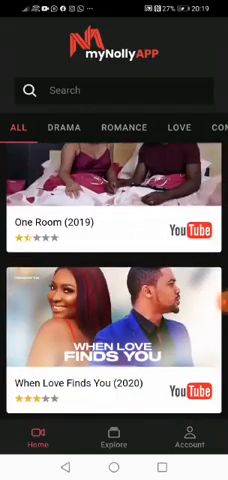
scroll(down, 3)
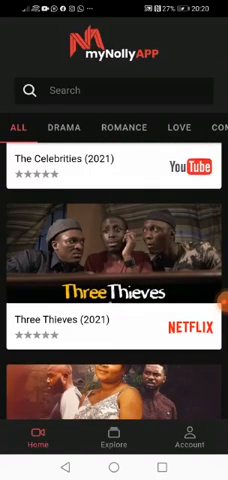
click(114, 264)
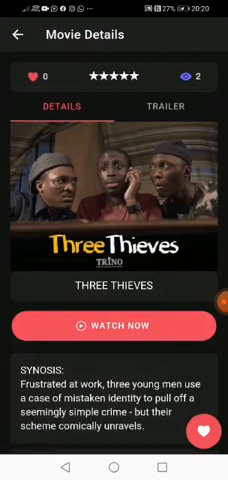